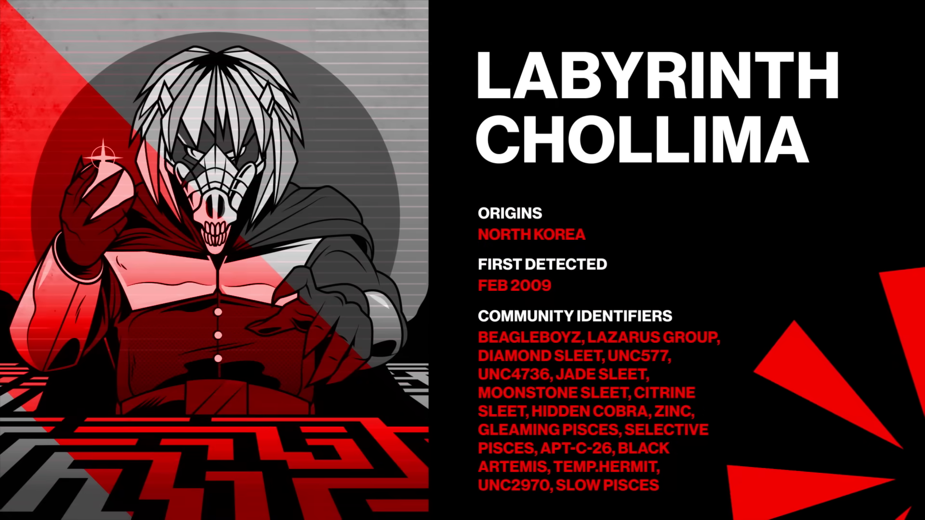
- Leave the Labyrinth Chollima profile card for the endpoint detection's Process tree view
click(462, 260)
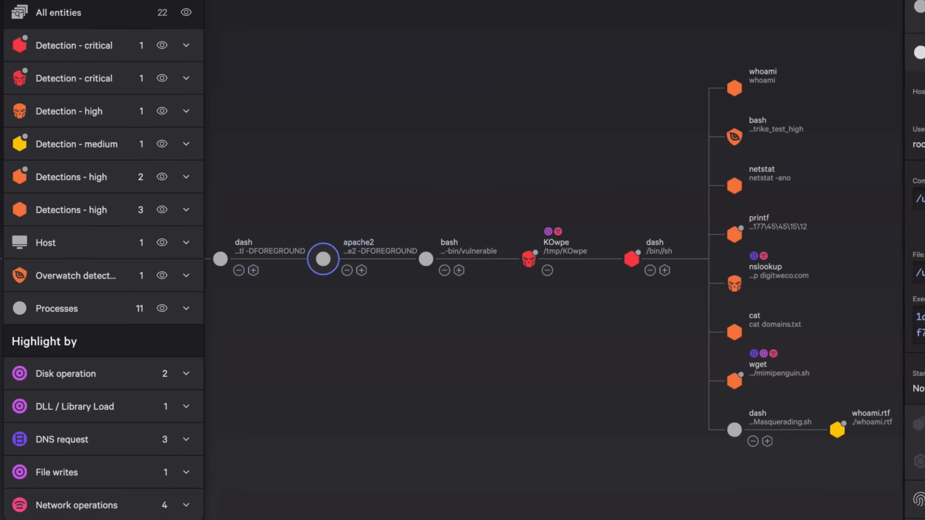
- Show the apache2 process execution details, then the attack path Graph preview of 10 assets
click(322, 259)
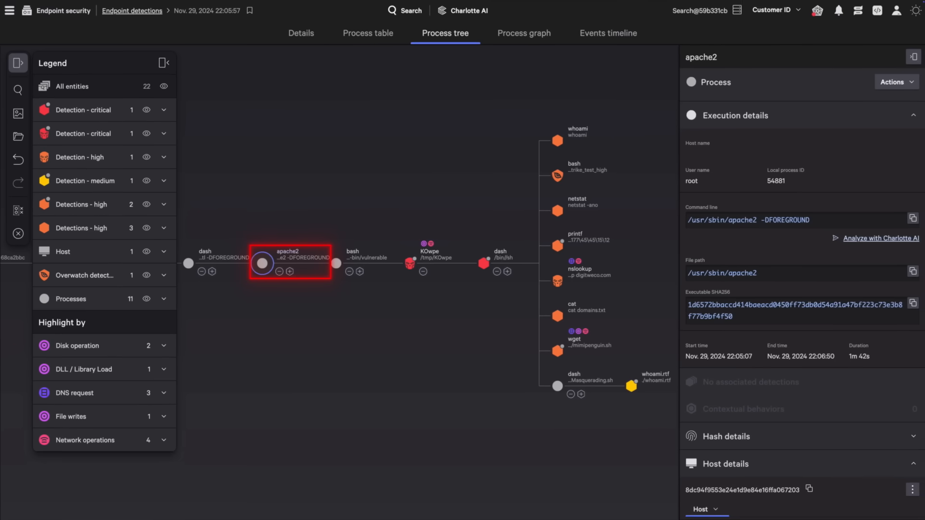
click(555, 280)
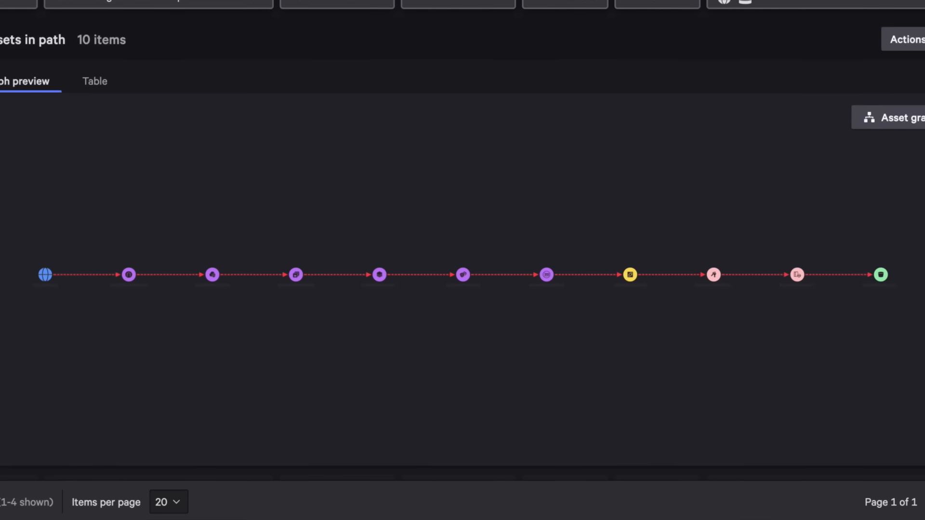
- Show the asset graph for ip-192-168-1-39.ec2.internal with risk factors and two high cloud IOMs
click(46, 274)
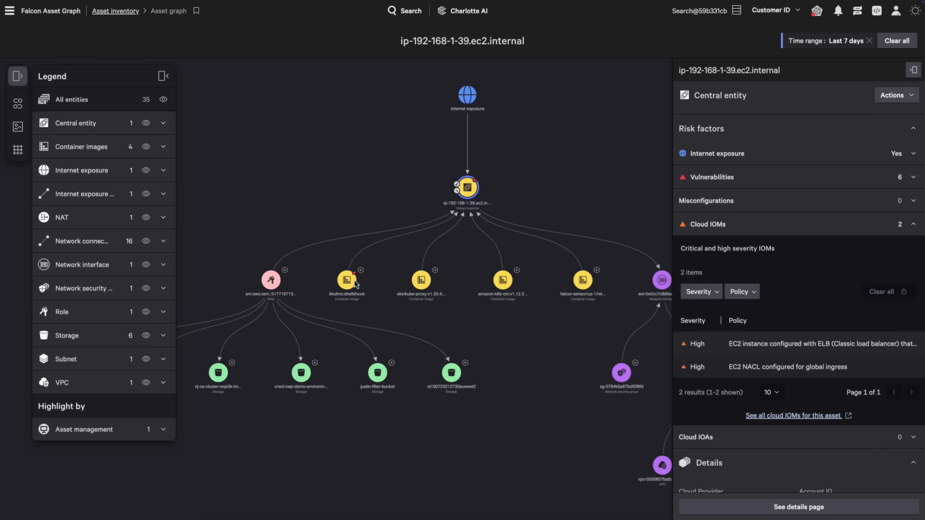
- Inspect the kkuhns:shellshock container image's critical CVEs, image details and kkuhns-dev cluster
click(348, 279)
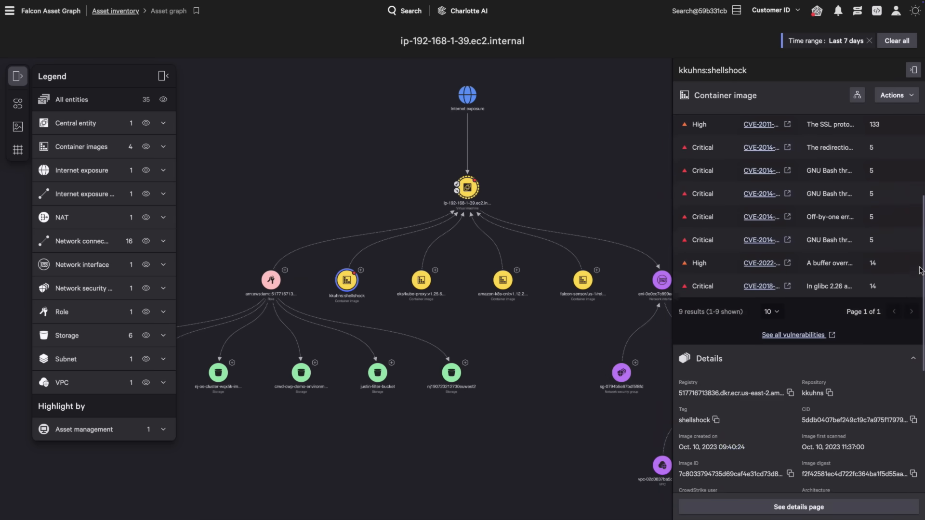
scroll(down, 3)
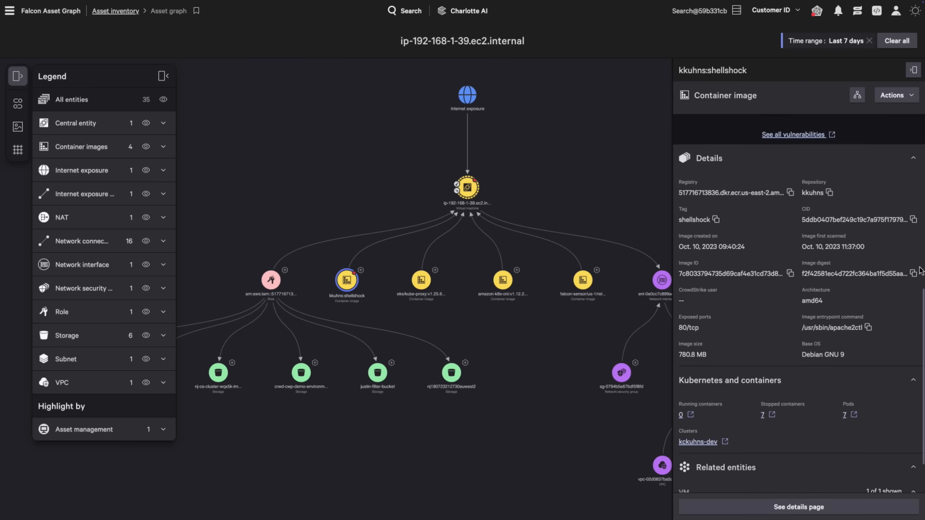
scroll(down, 3)
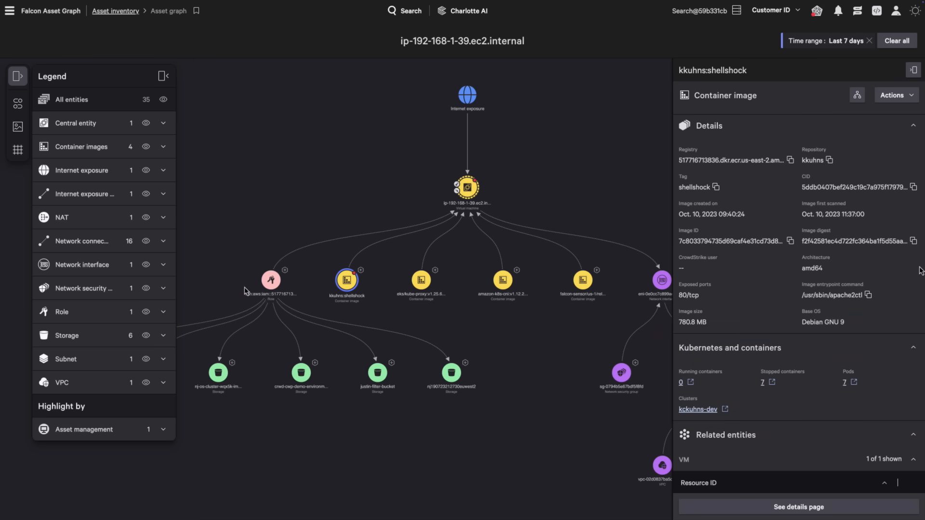
- Filter Cloud assets by the PCI data classification tag and show employeedatabucket1238's findings
click(270, 279)
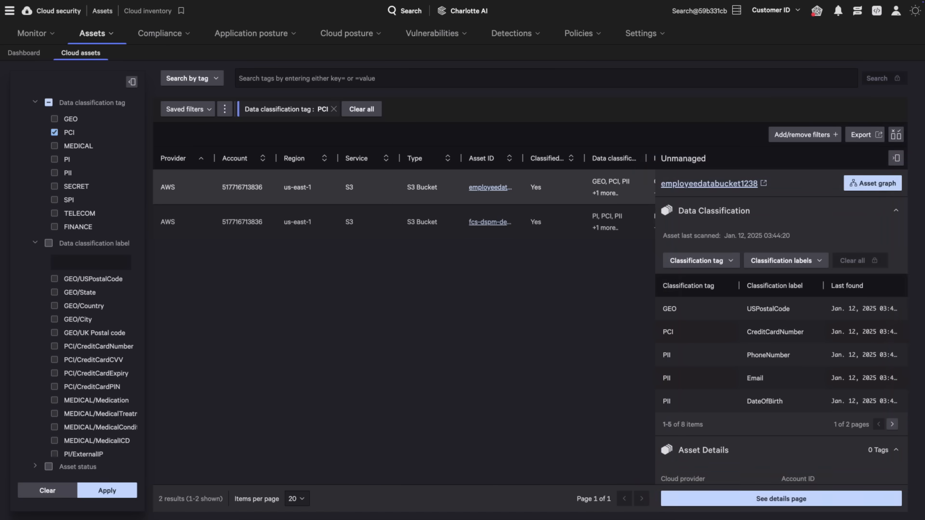
- Show the Application posture data flow map with customer-profile's 17 violations listed
click(251, 33)
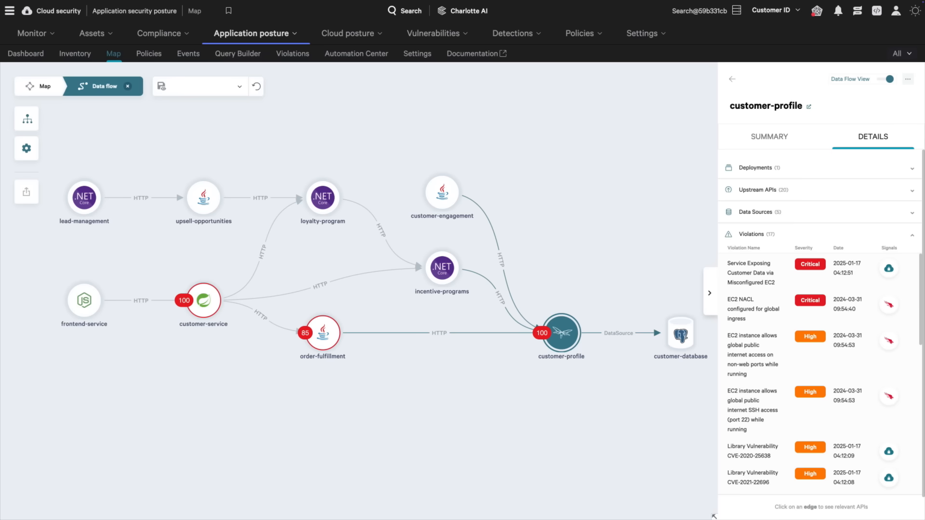
mouse_move(908, 149)
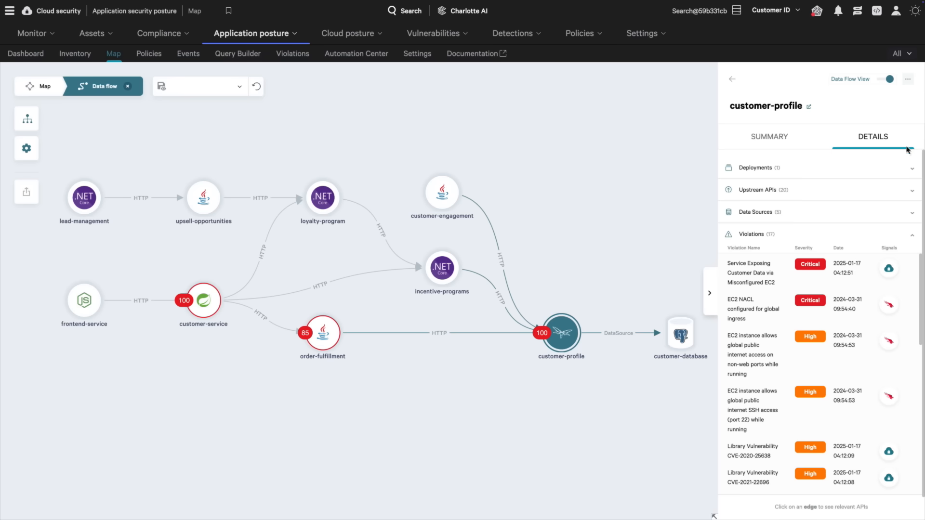
- Show the customer-profile summary with its critical 100/100 risk score and exploitability factors
click(769, 136)
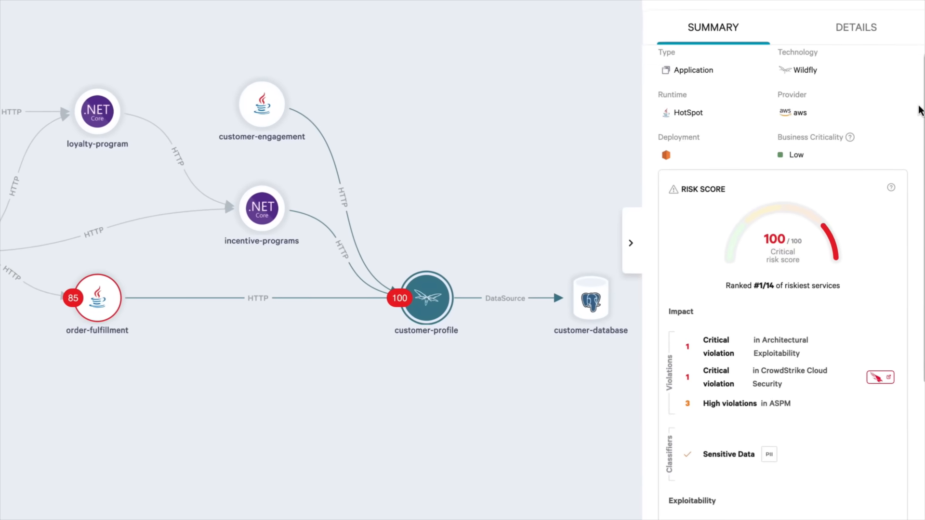
scroll(down, 3)
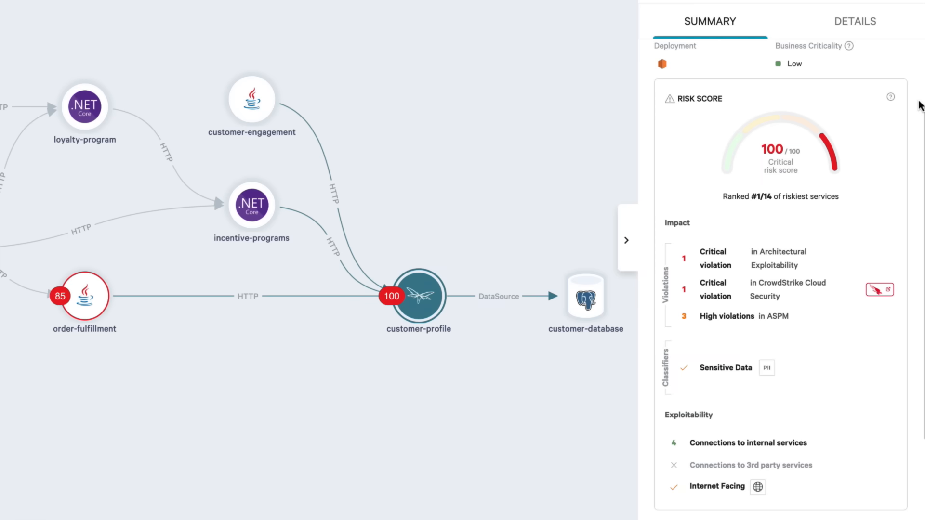
mouse_move(918, 125)
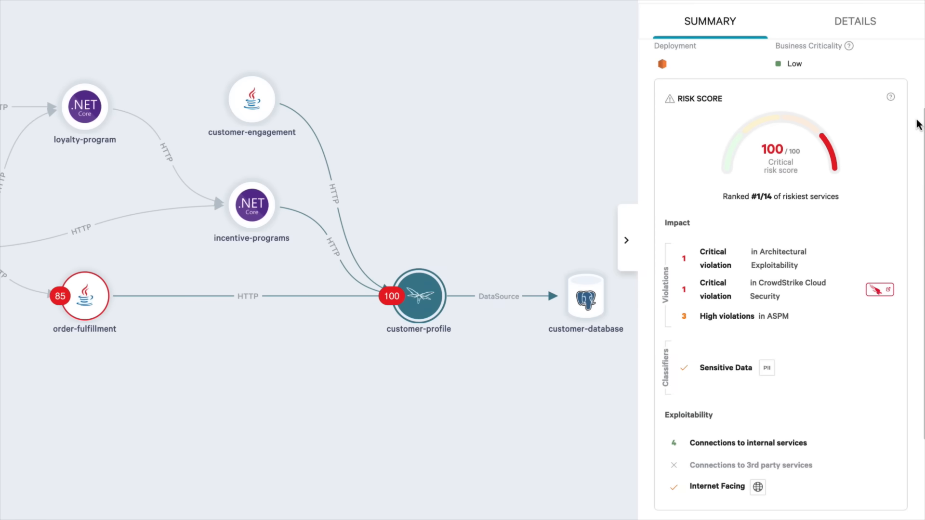